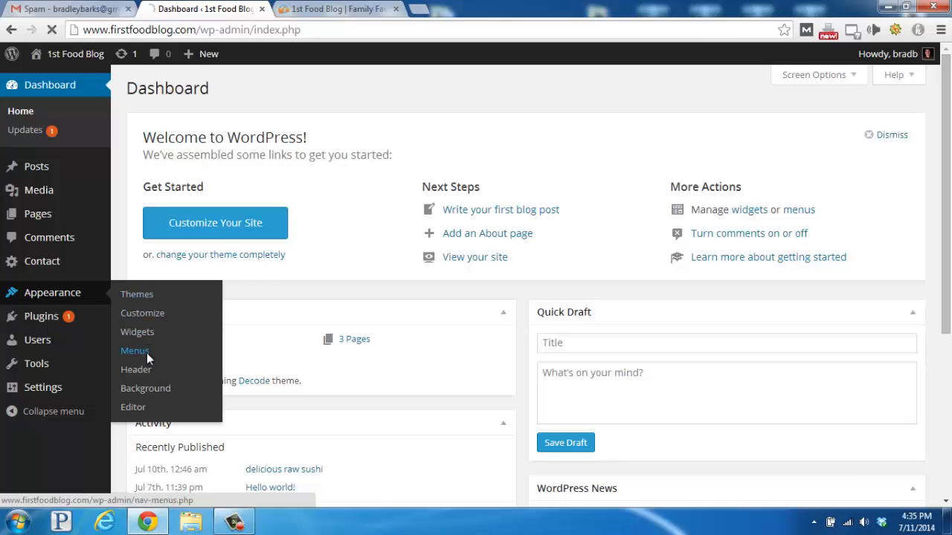
- Create a new empty menu named 'favorites' on the Menus page
click(133, 351)
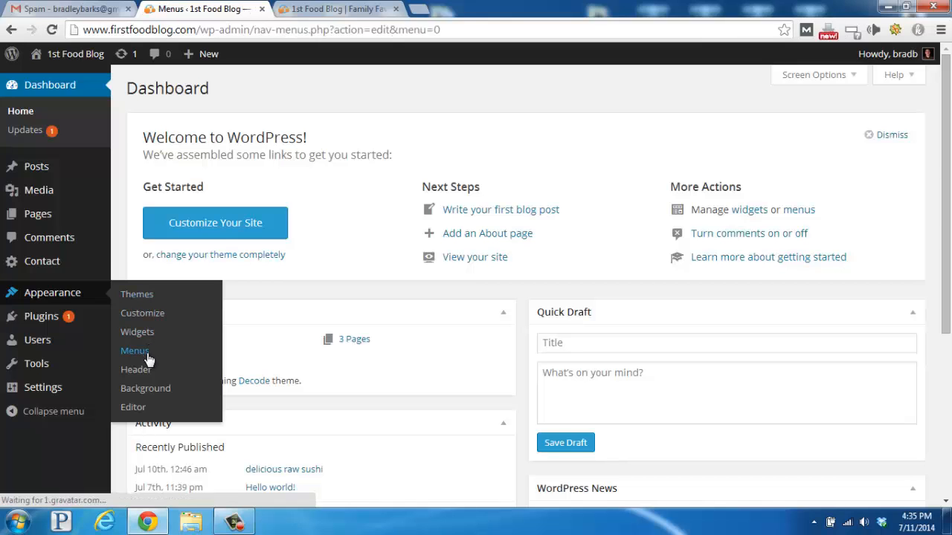
click(134, 351)
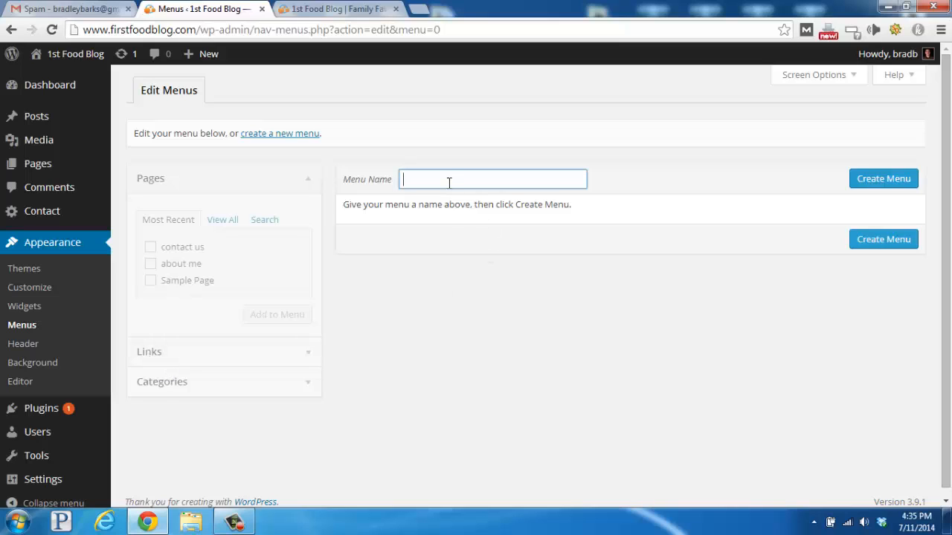
text(favorites)
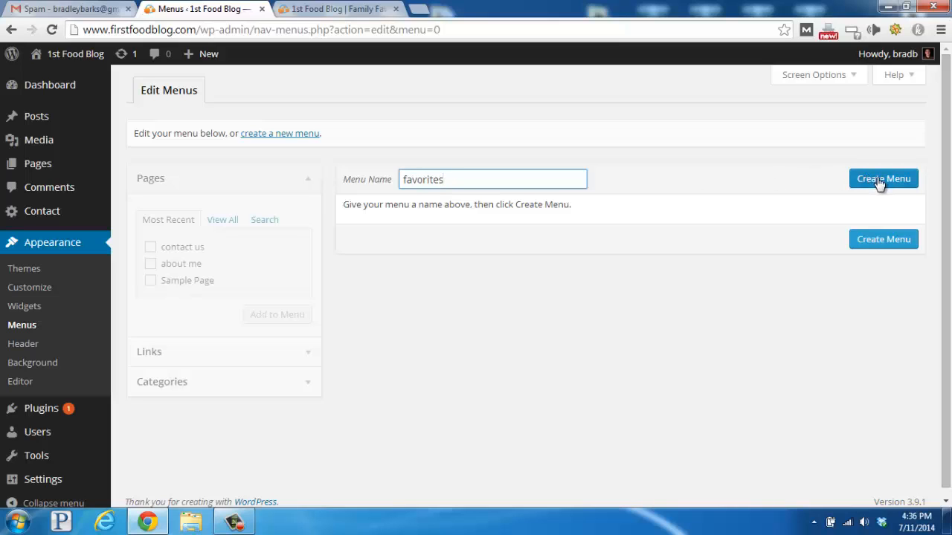
click(884, 179)
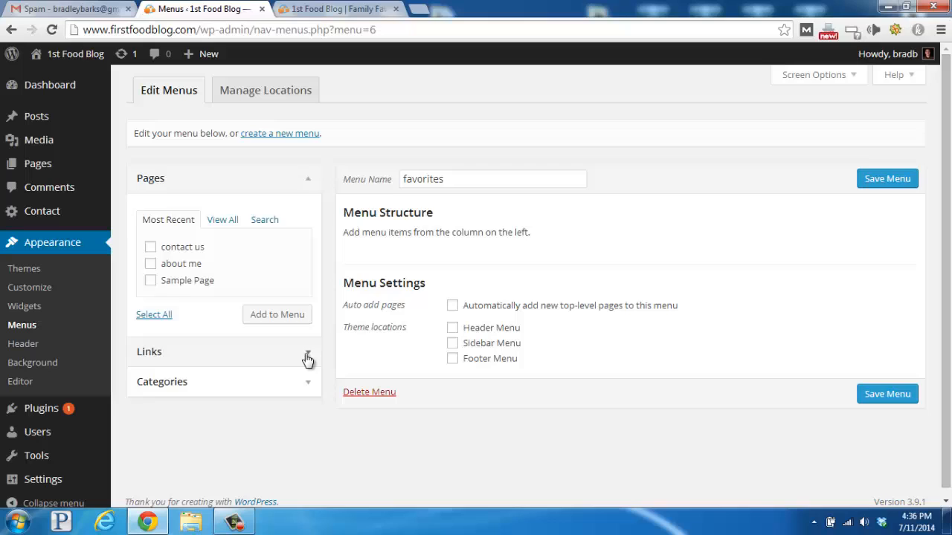
click(306, 354)
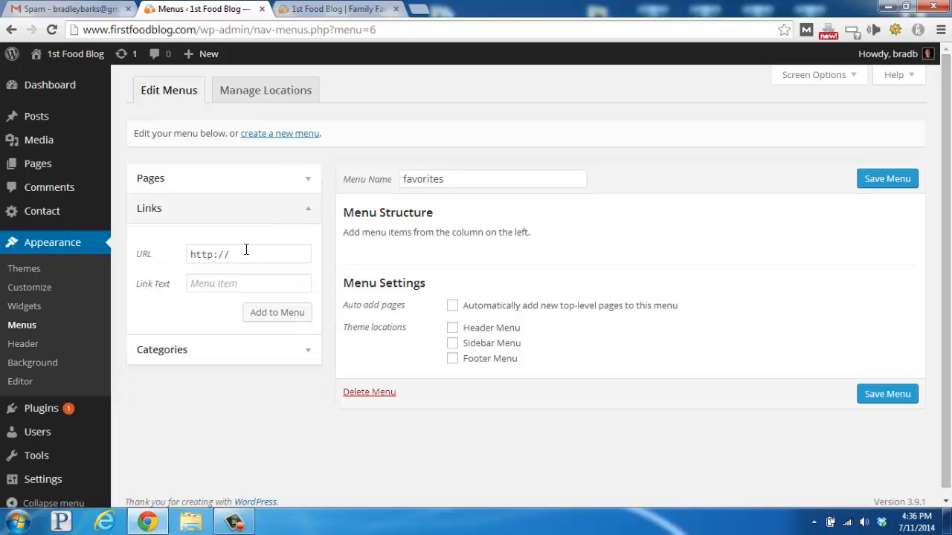
click(249, 252)
text(google.c)
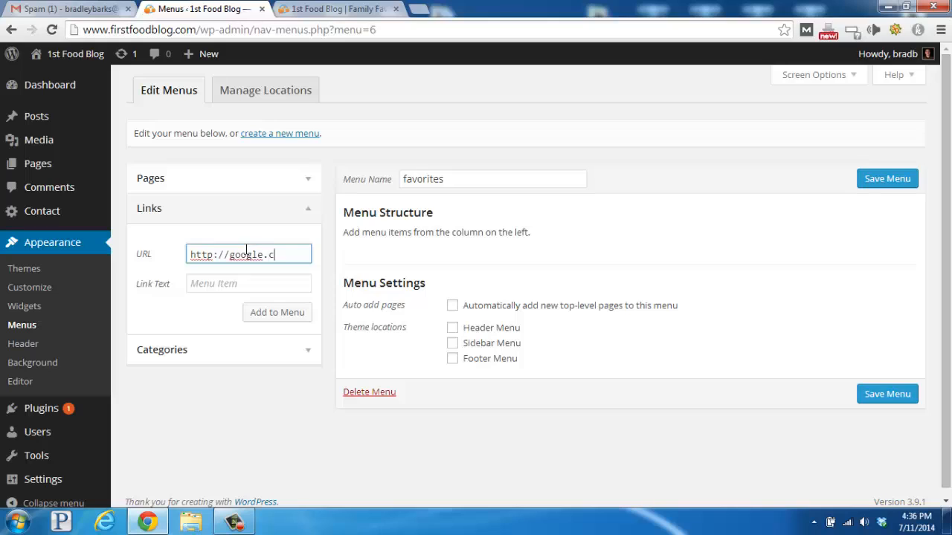
text(om)
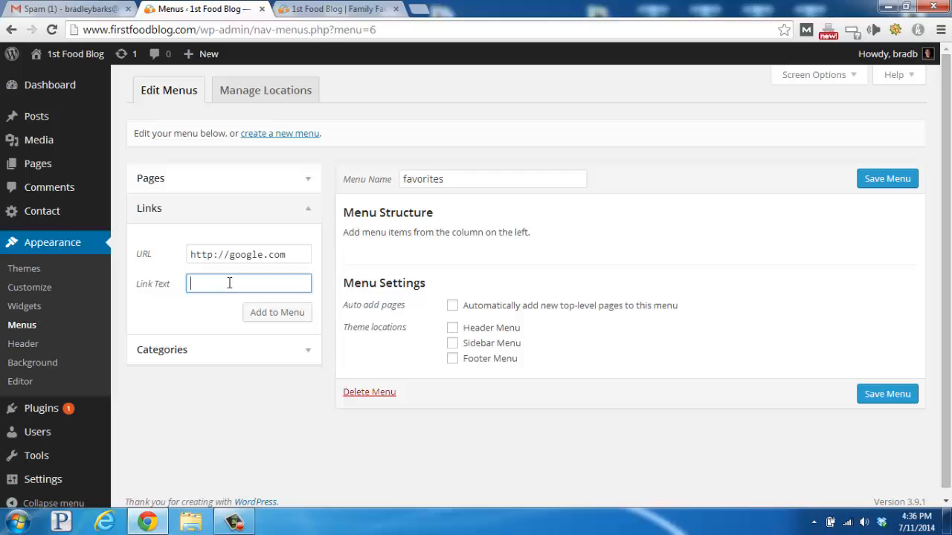
text(Google.com)
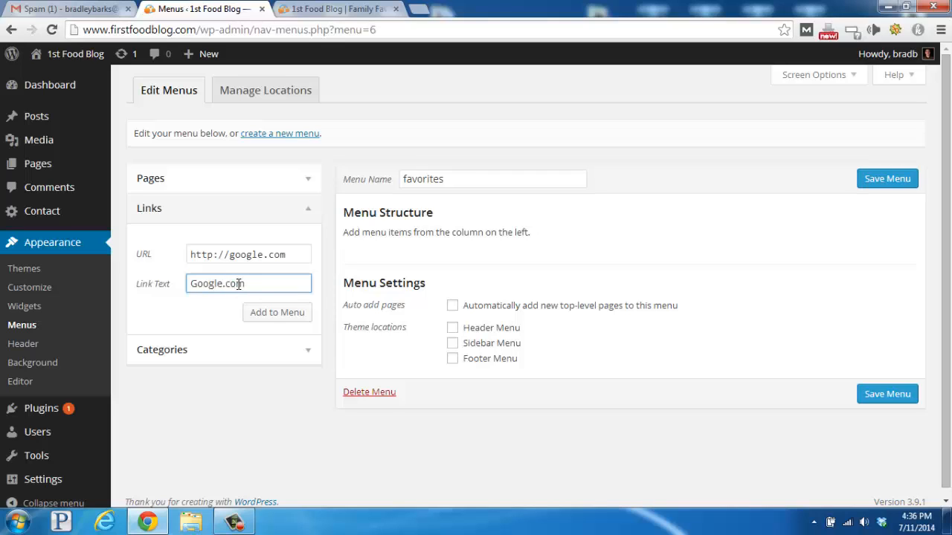
click(276, 312)
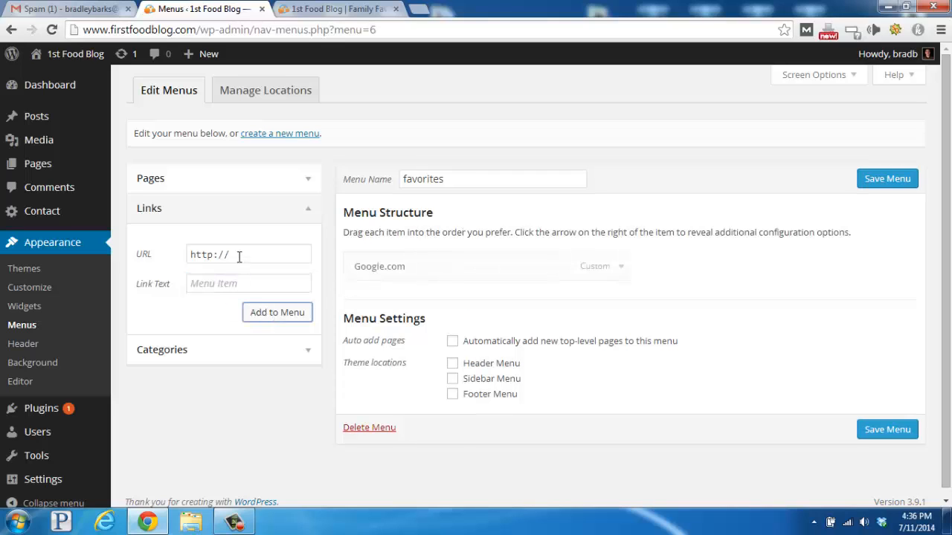
text(family)
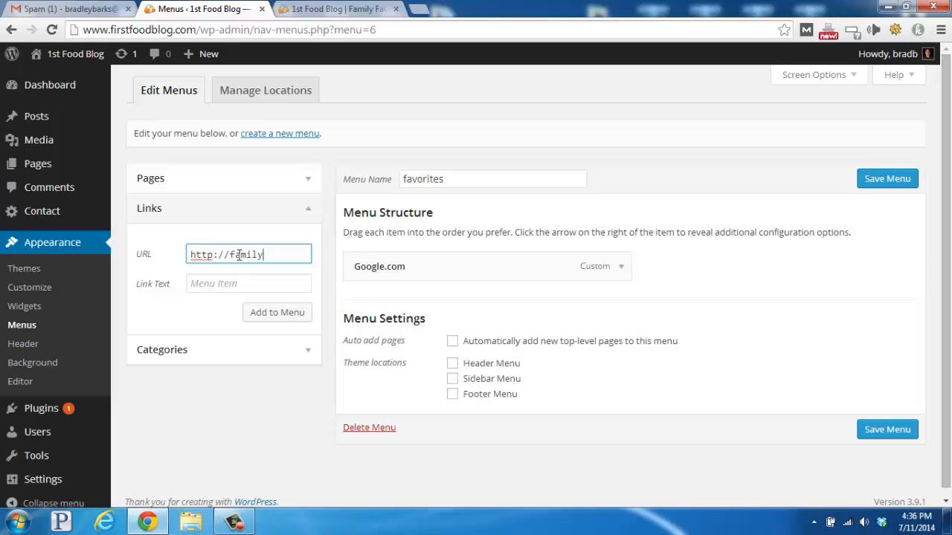
text(recipes.com)
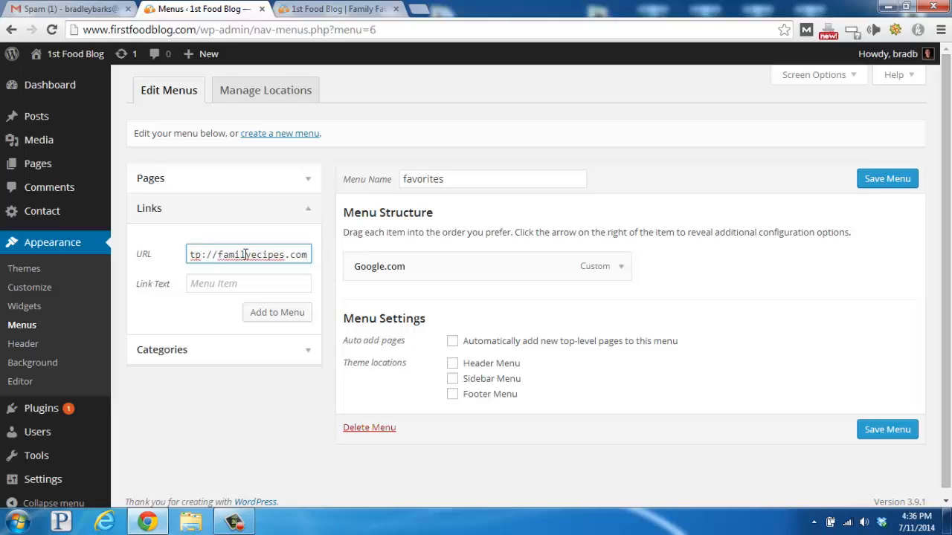
click(247, 282)
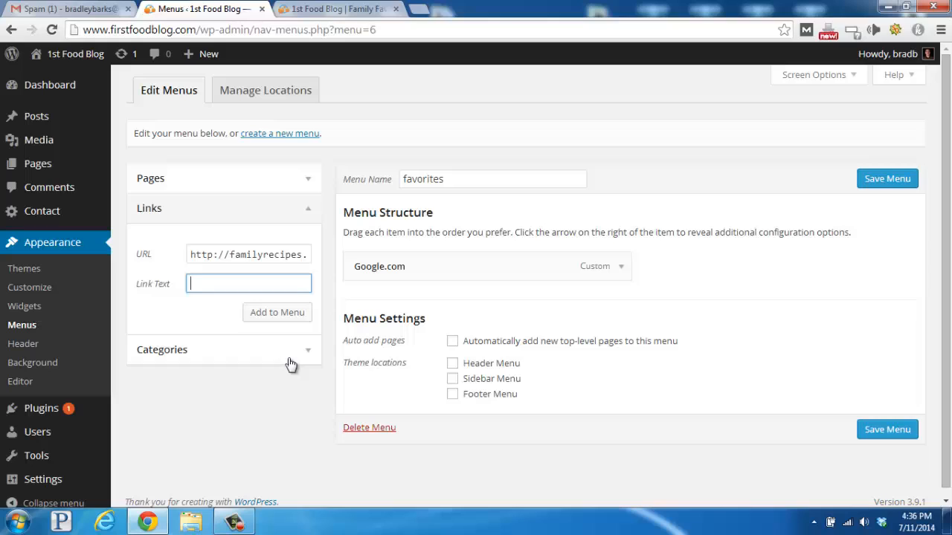
text(#)
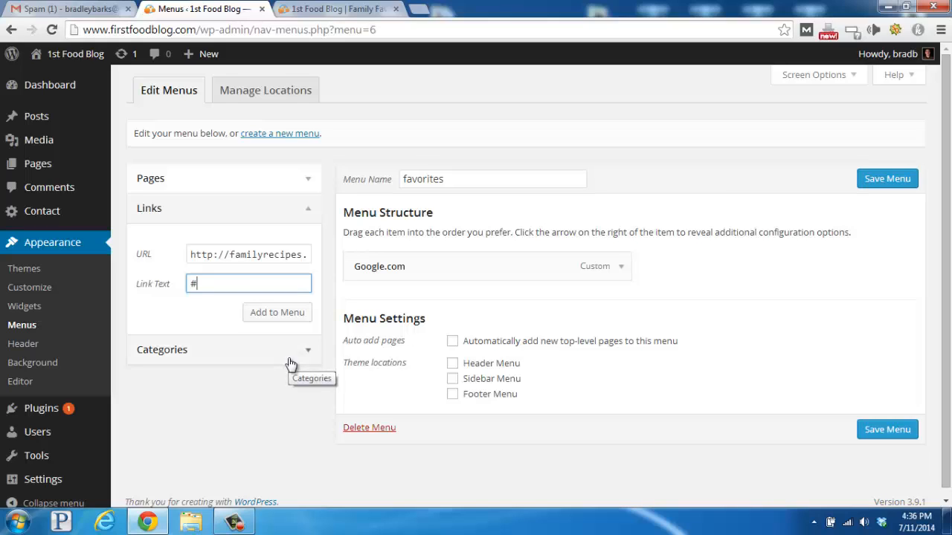
text(1 Family Recipes)
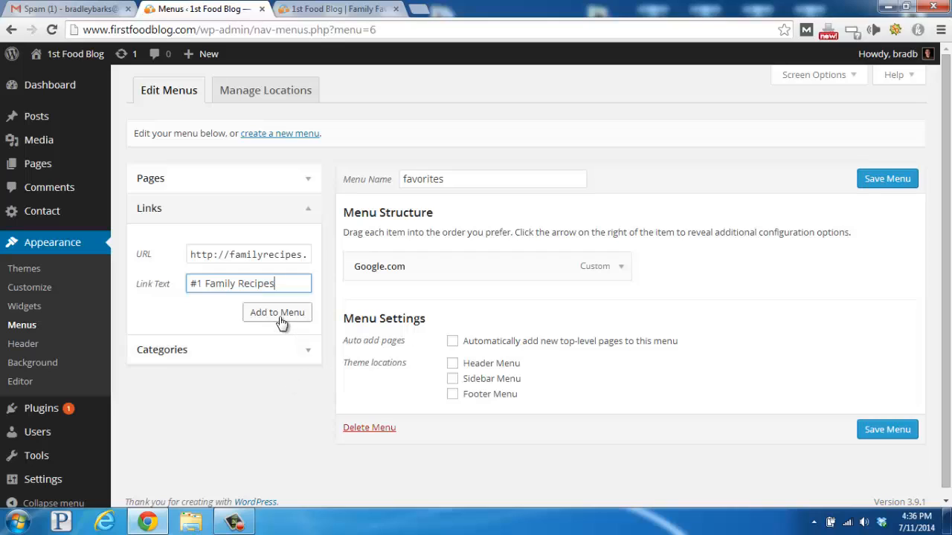
click(276, 312)
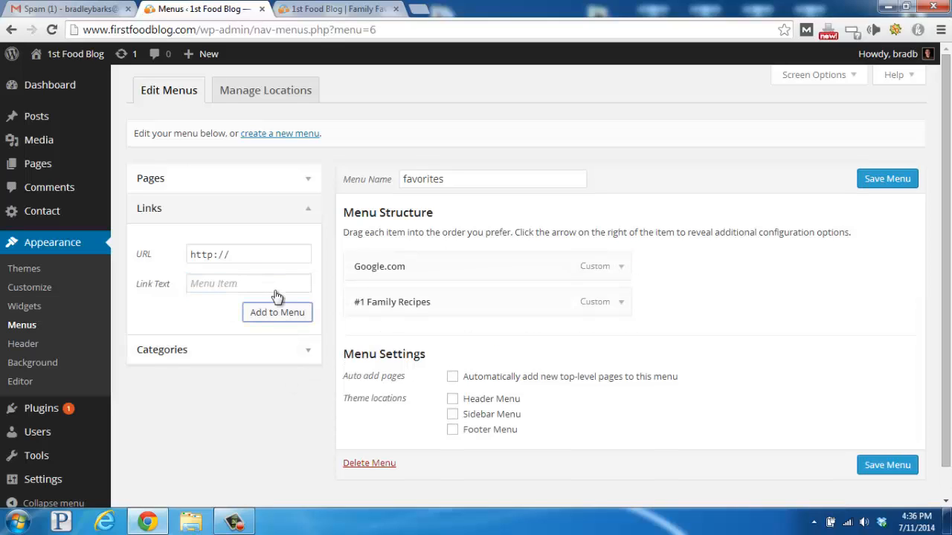
- Add a third link Oprah pointing to oprah.com and save the favorites menu
click(247, 252)
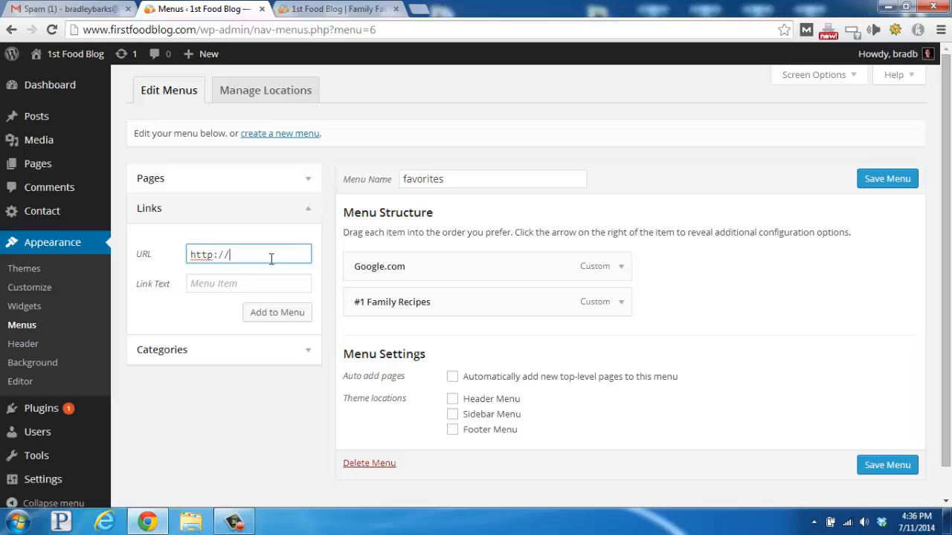
text(oprah.com)
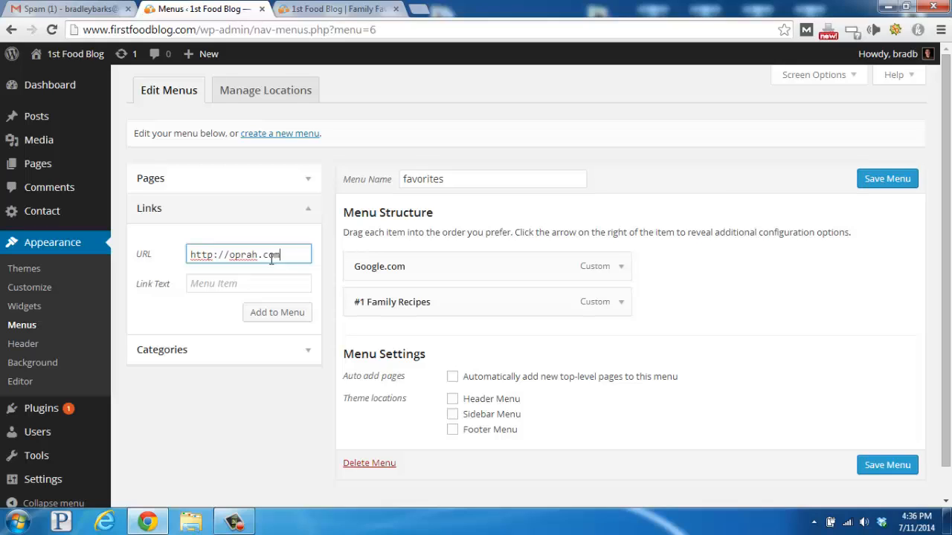
text(Oprah)
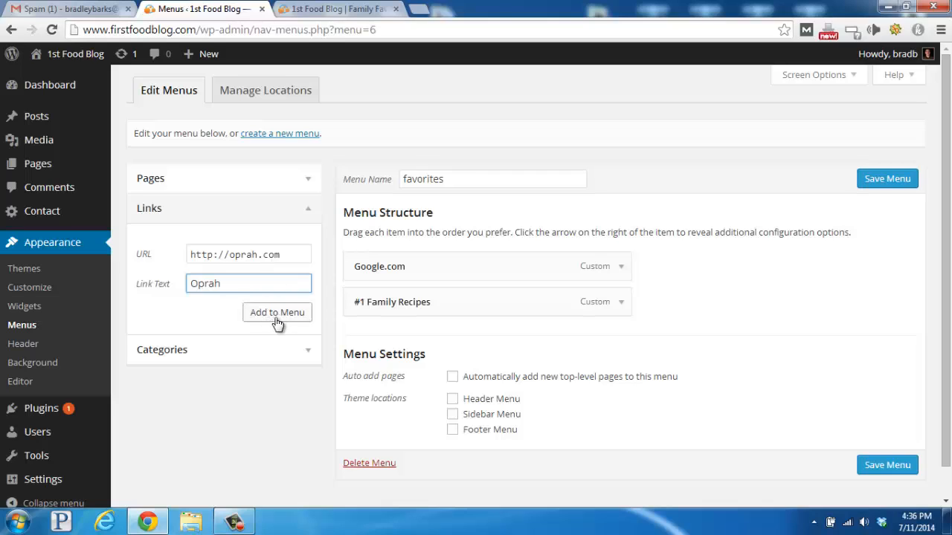
click(277, 312)
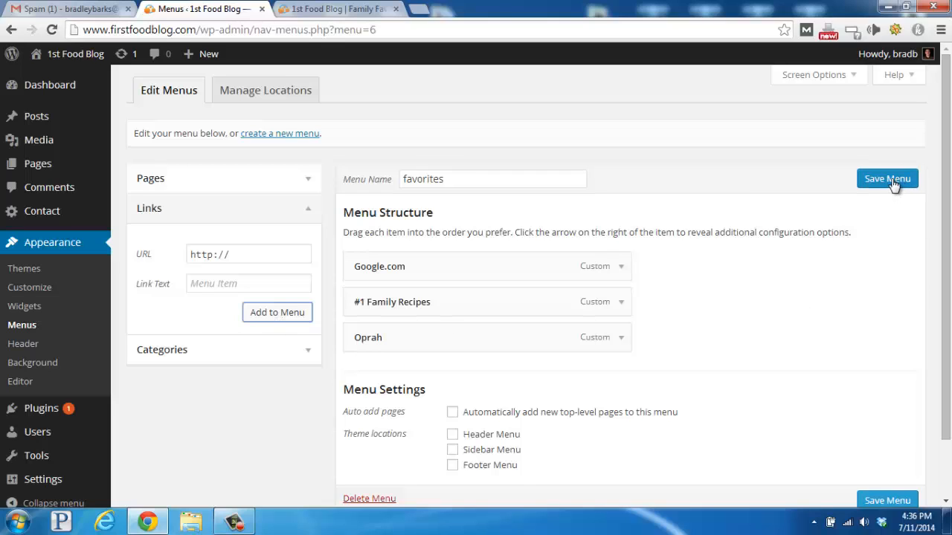
click(886, 178)
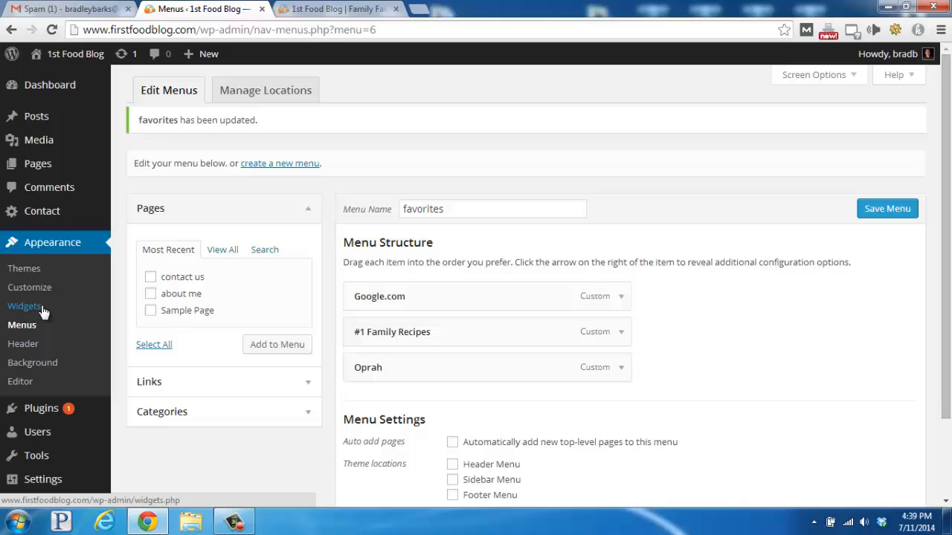
- Place a Custom Menu widget in the Sidebar and choose favorites as its menu
click(24, 306)
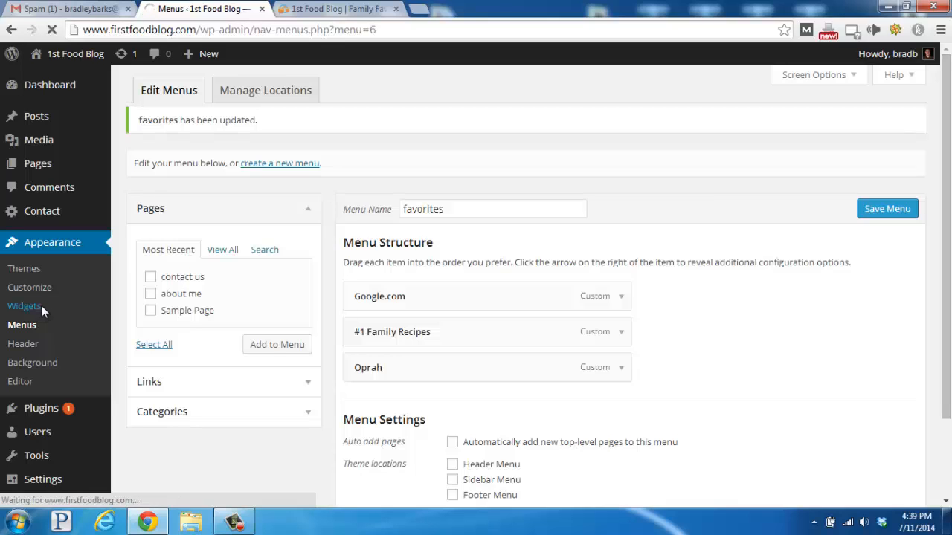
click(24, 307)
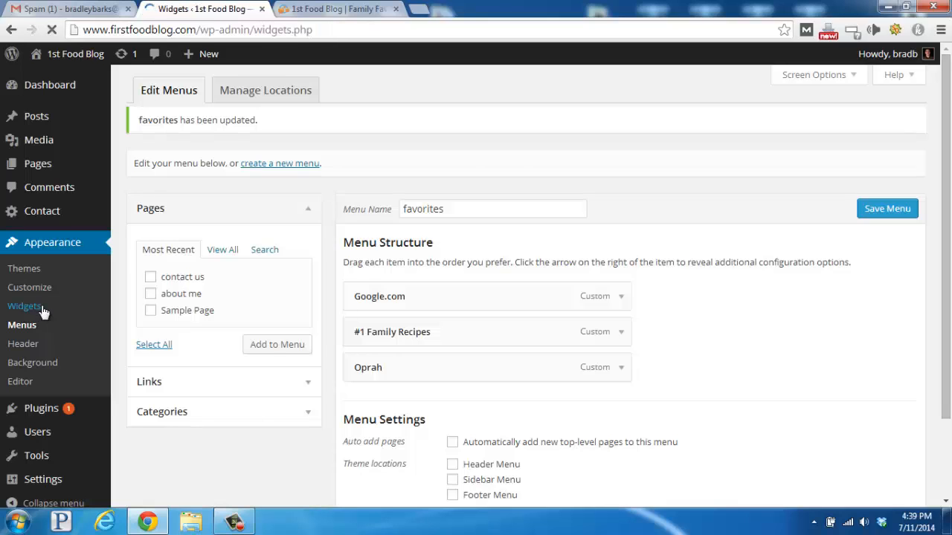
click(24, 306)
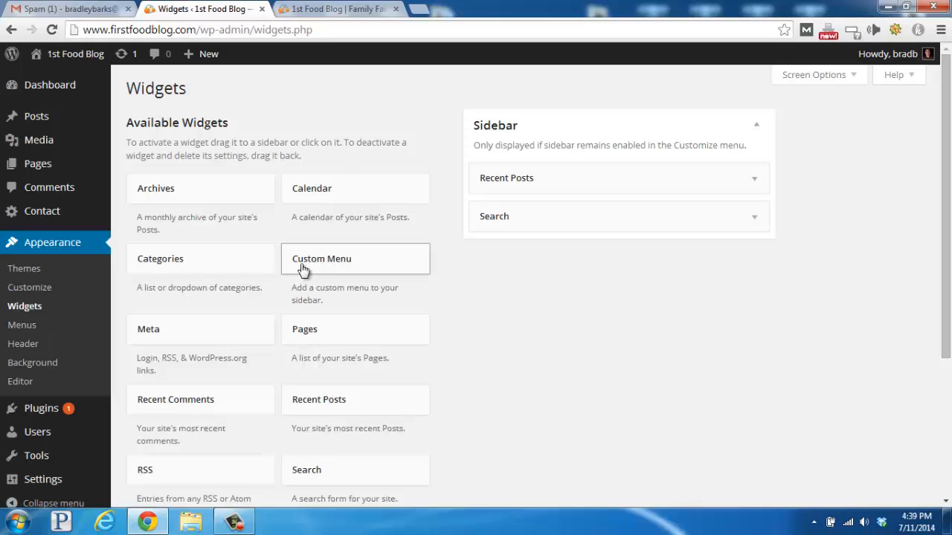
mouse_move(309, 269)
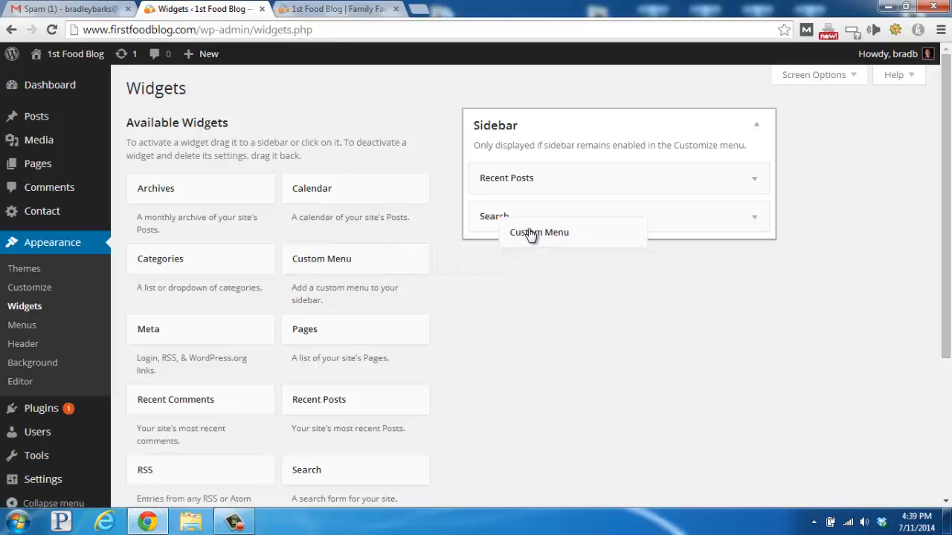
drag(533, 232, 534, 249)
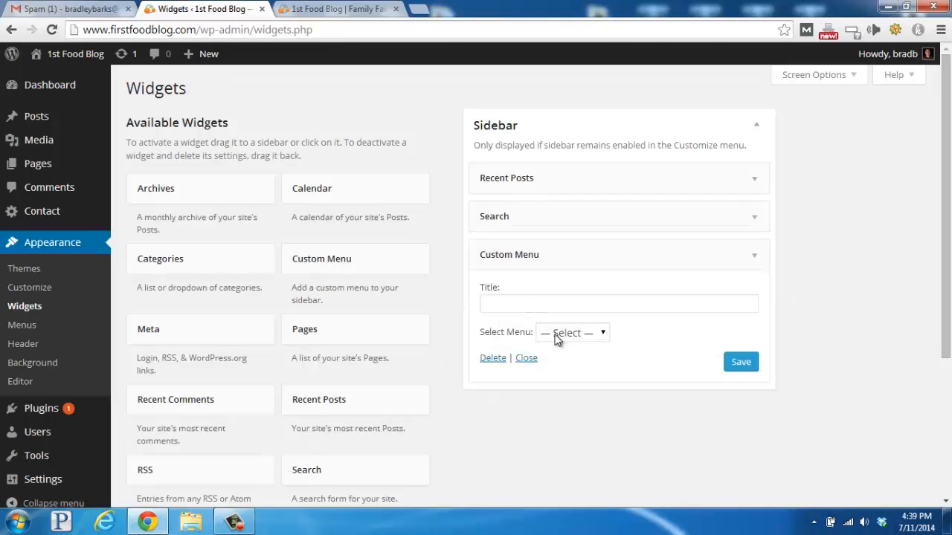
click(571, 333)
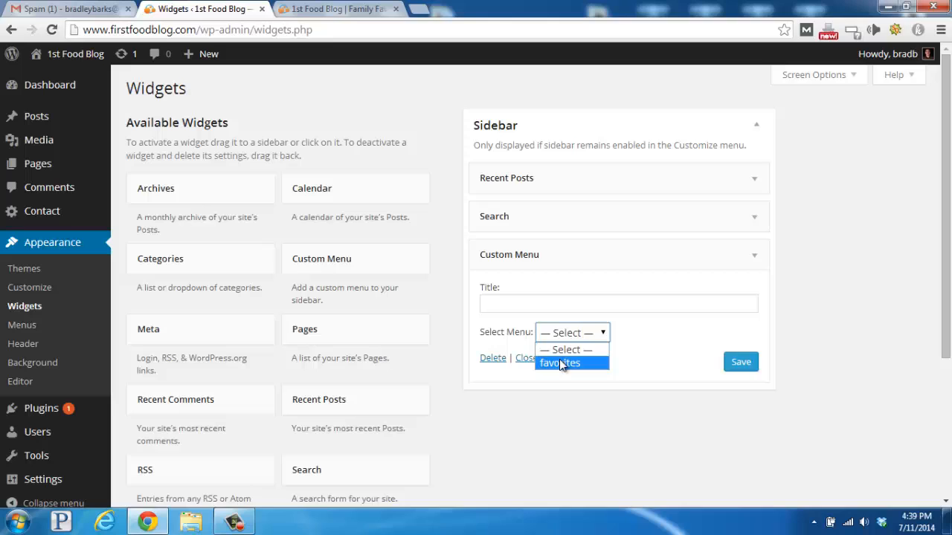
click(559, 363)
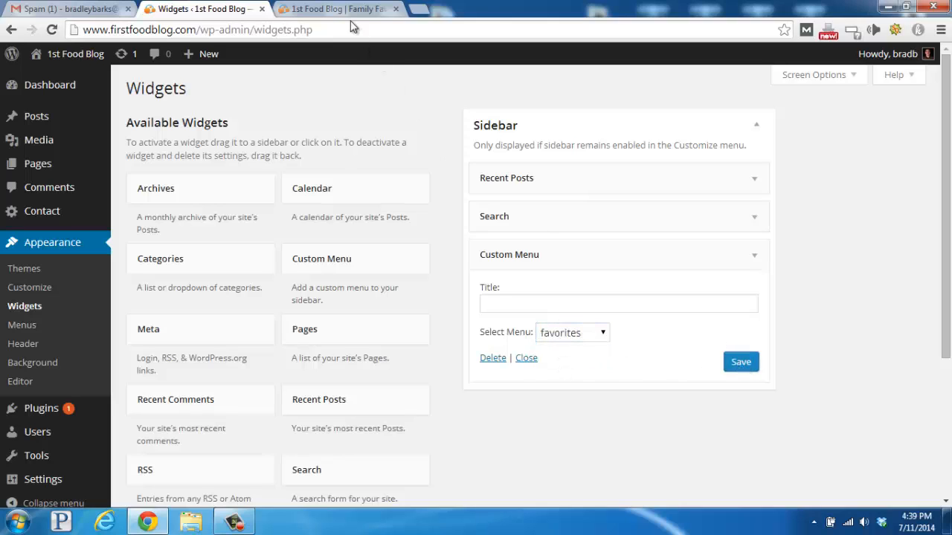
click(334, 9)
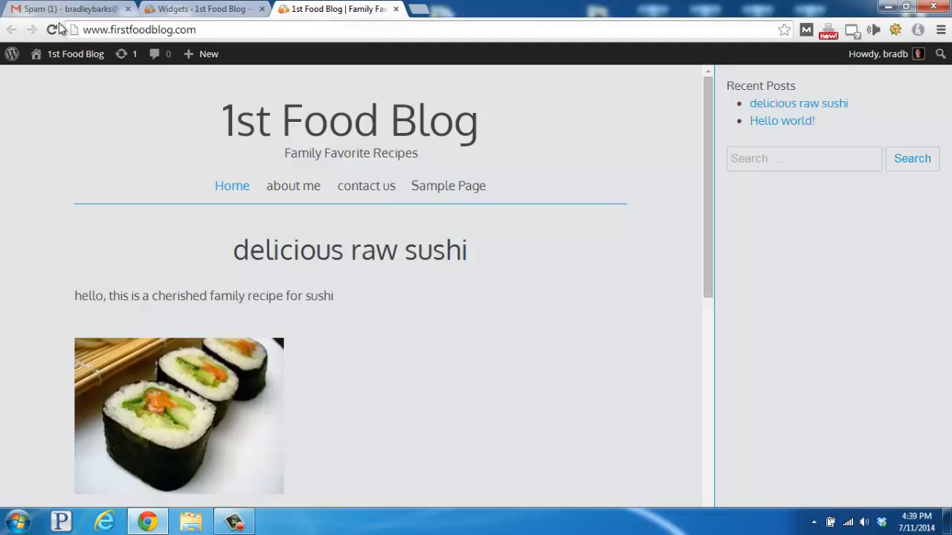
click(56, 29)
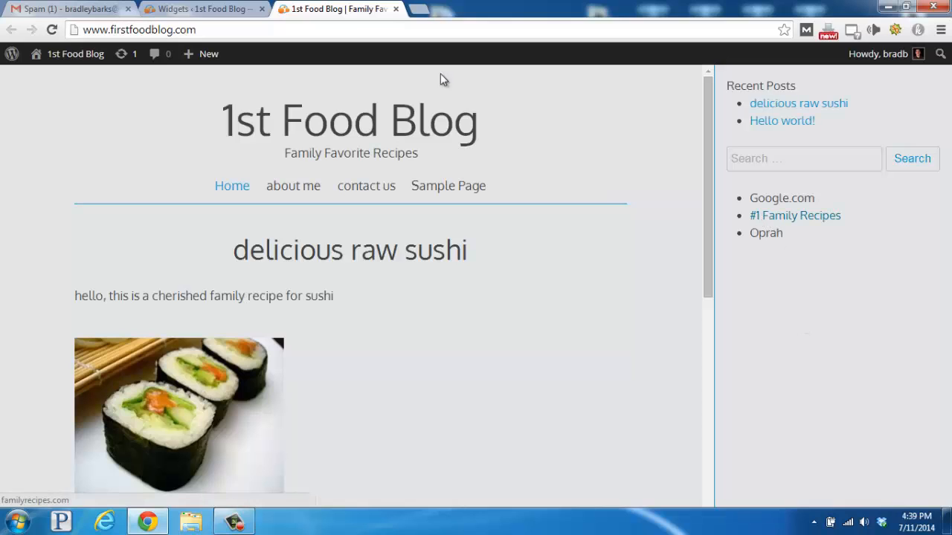
click(205, 9)
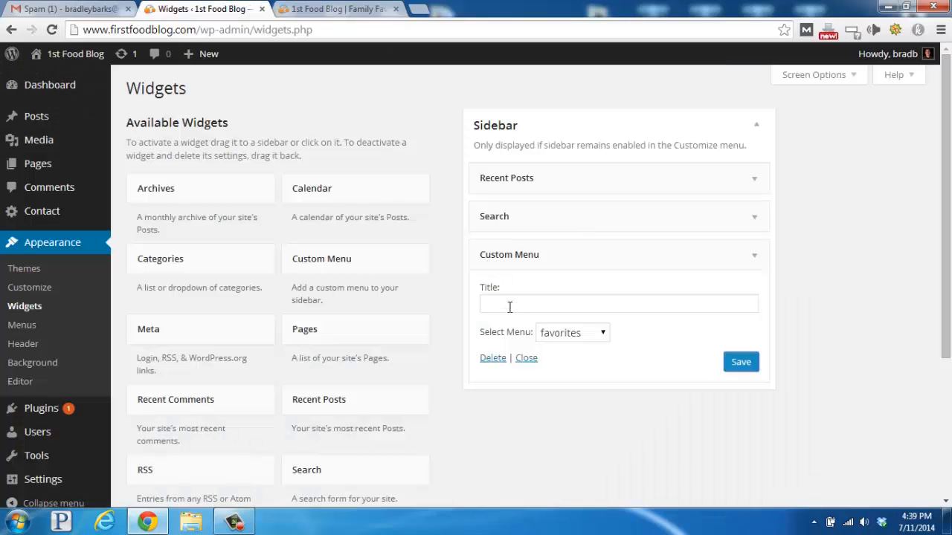
- Title the Custom Menu widget 'Favorites', save it, and switch to the blog tab
click(619, 303)
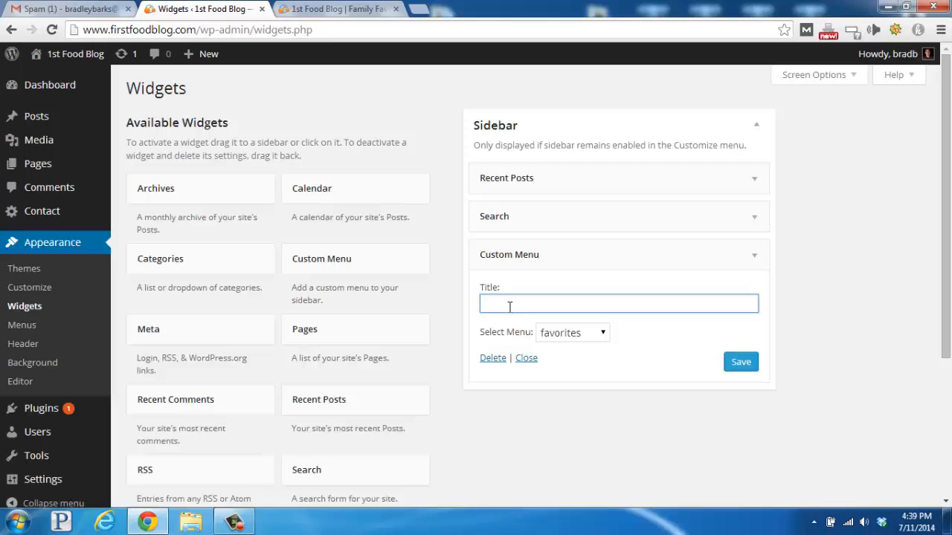
text(Favorites)
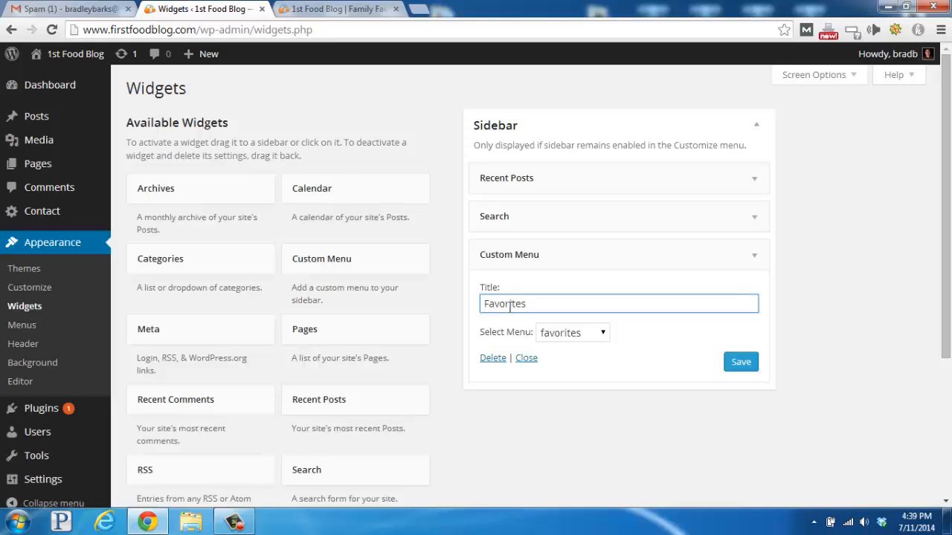
click(741, 361)
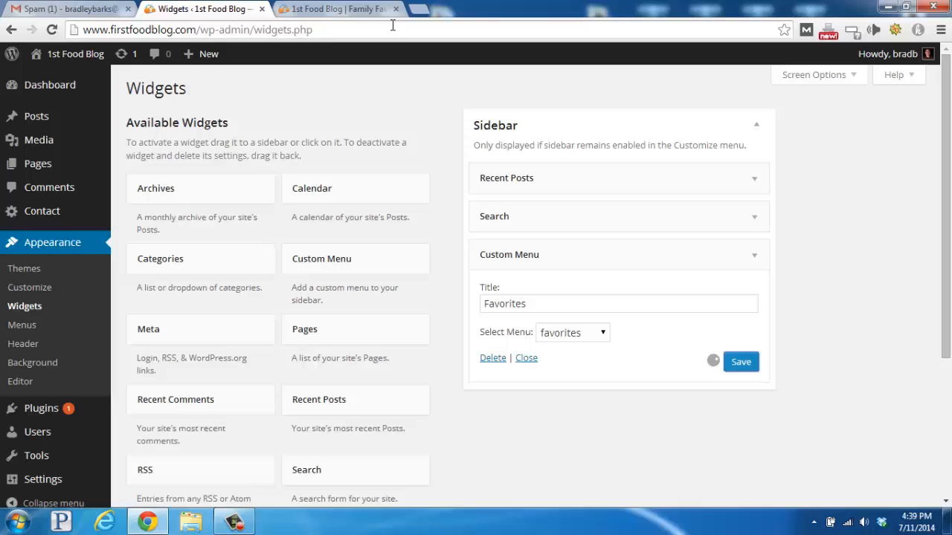
click(335, 9)
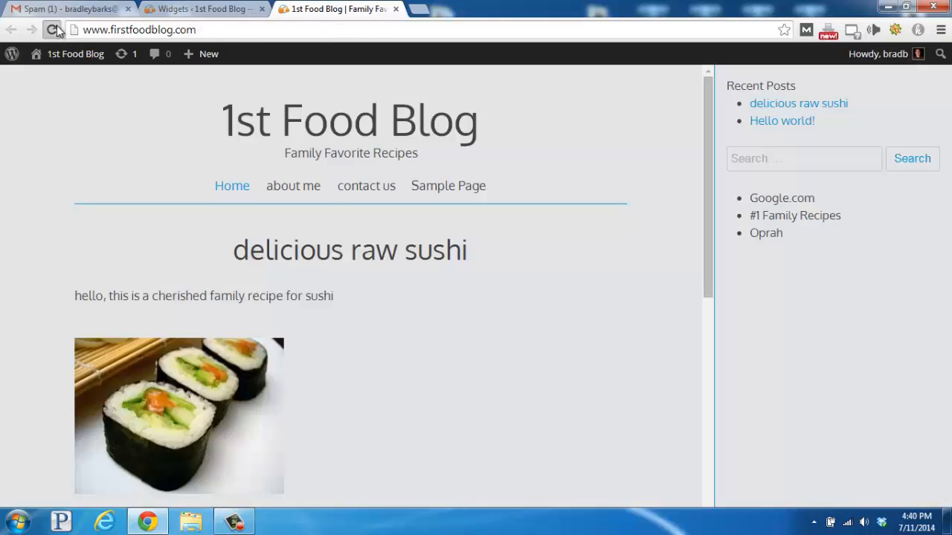
- Reload the blog page to show the Favorites heading above the three links
click(55, 30)
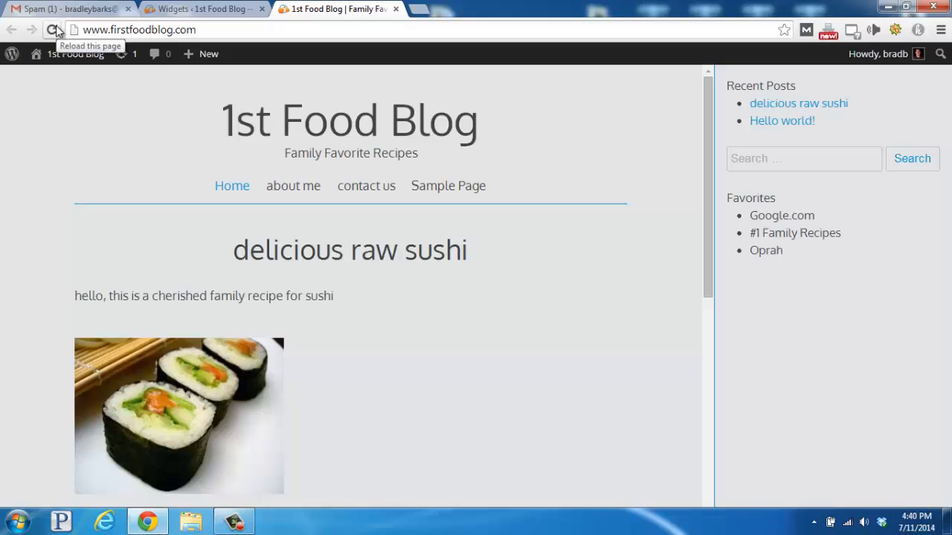
click(54, 30)
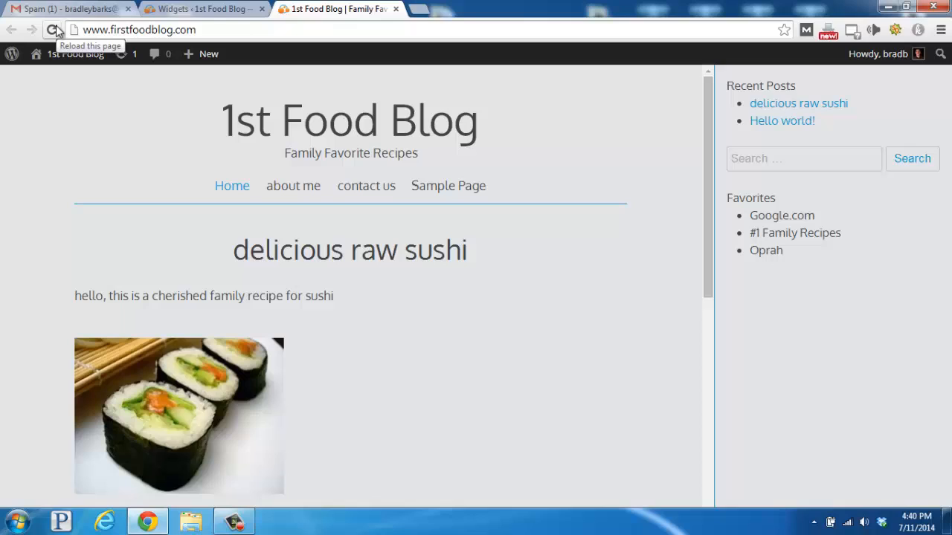